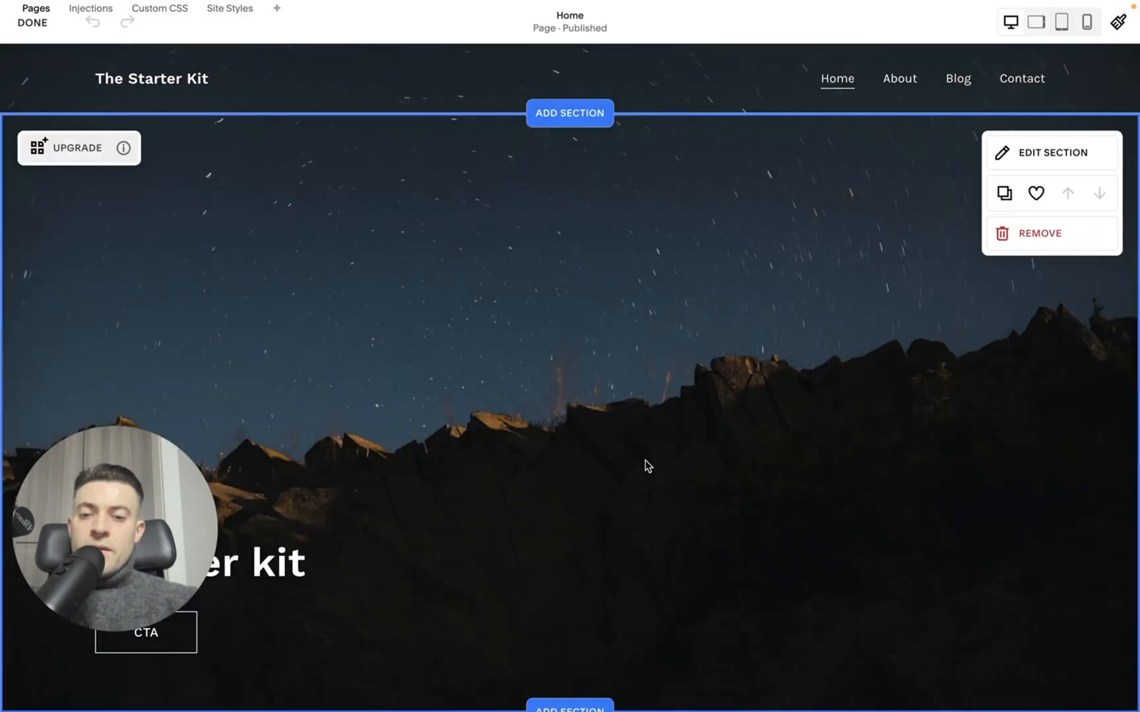
Step: Add the Intro category's centred 'Introduce your brand' text layout below the banner
left_click(568, 112)
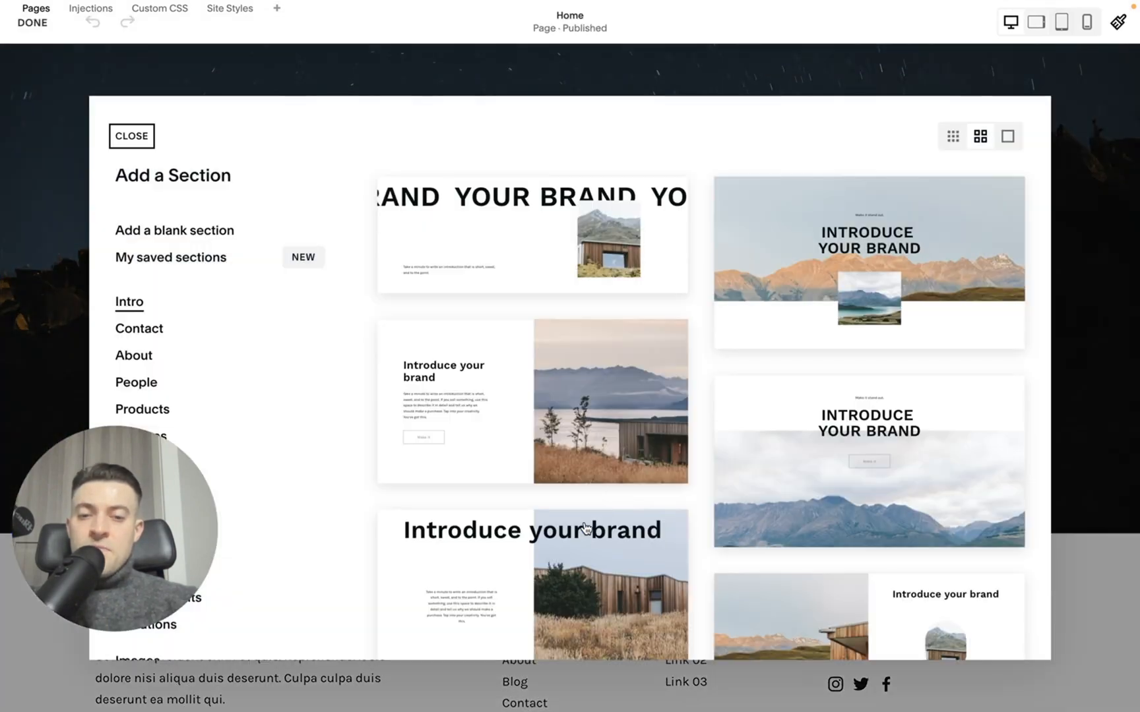
scroll("down", 3)
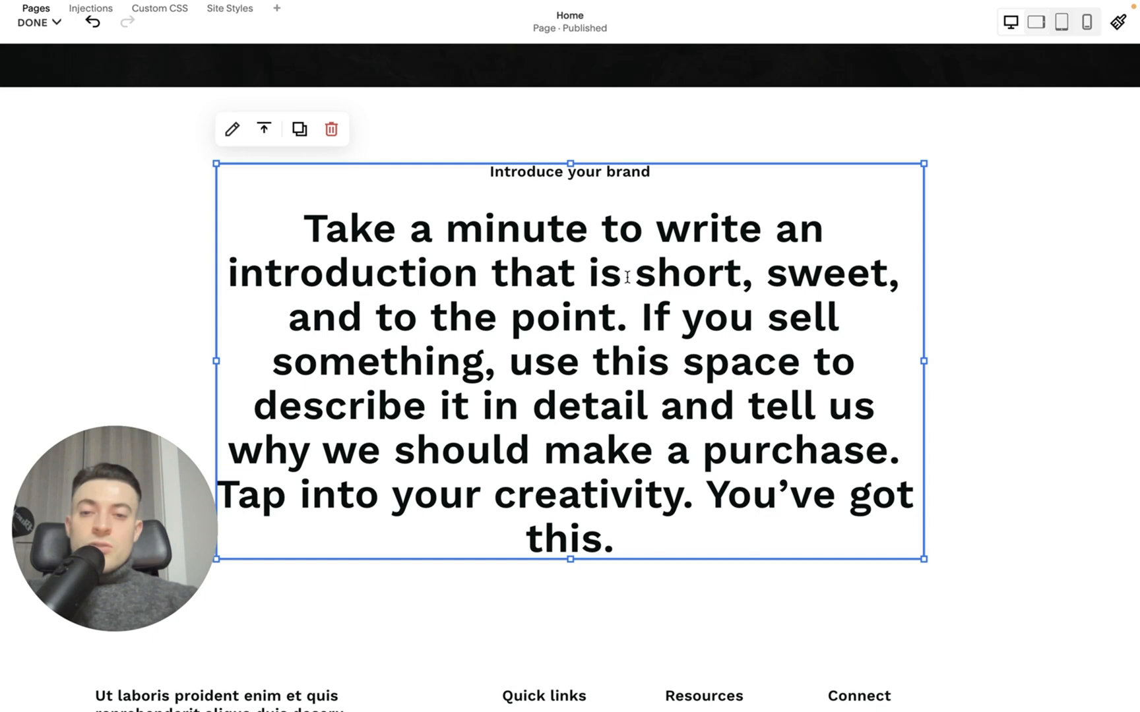
Step: Select 'short, sweet, and to the point' and try cream, dark grey and grey-blue preset colours on it
left_click_drag(630, 275, 614, 317)
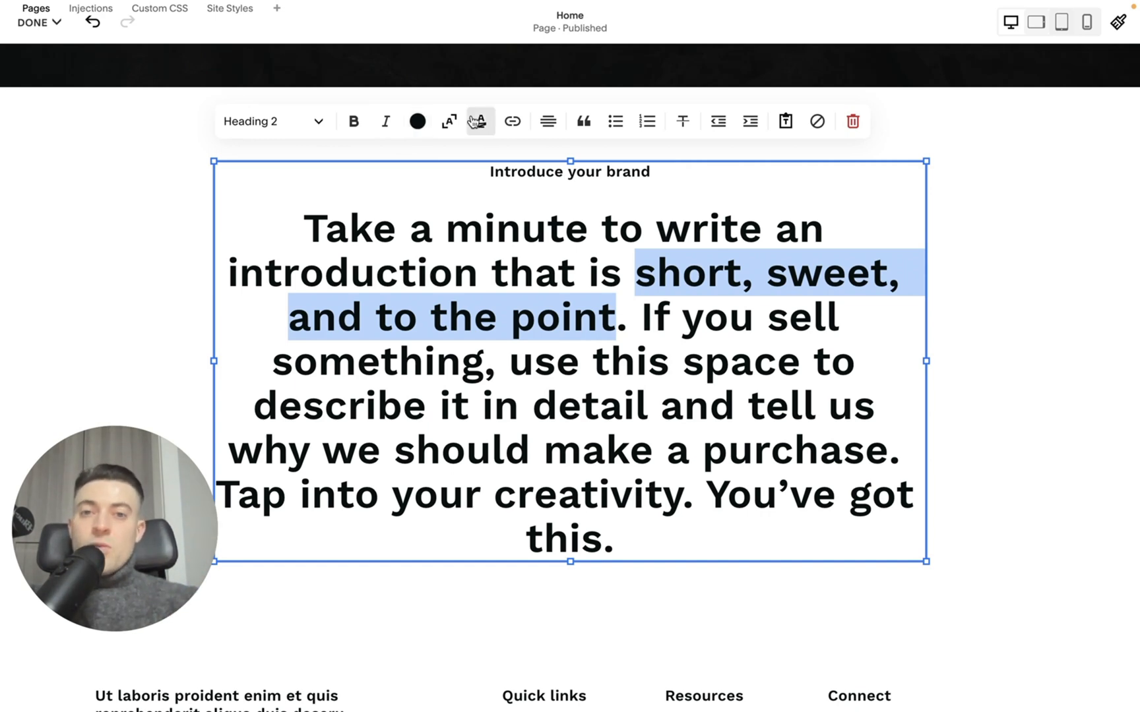
left_click(418, 121)
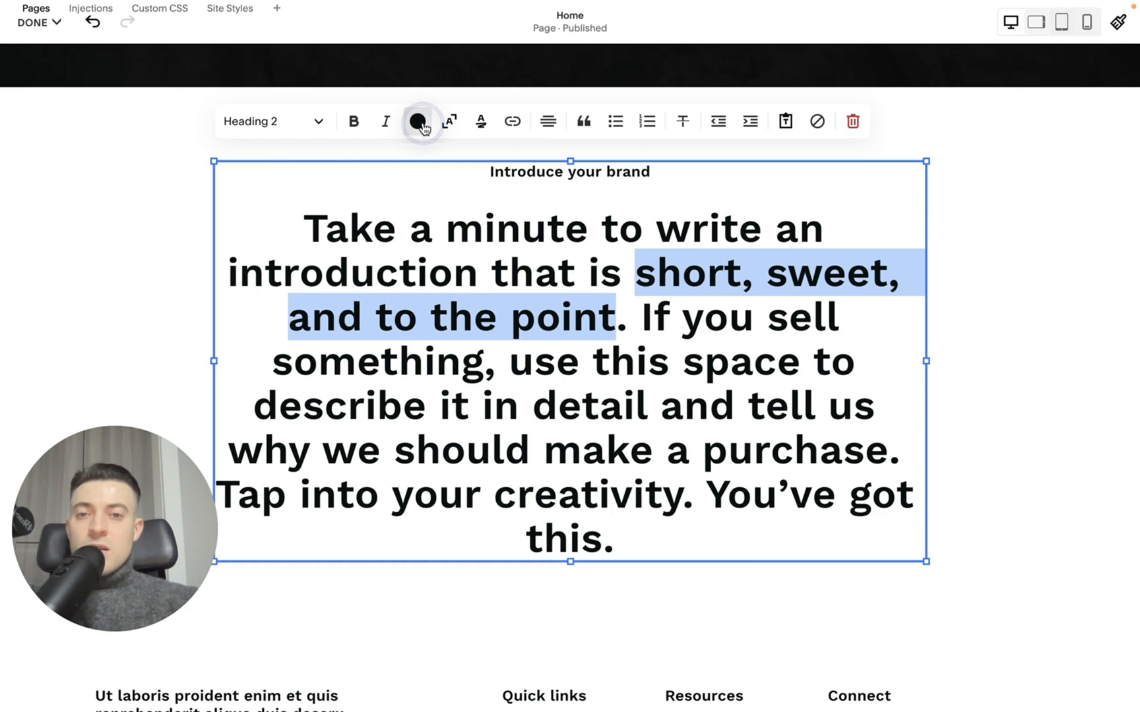
left_click(418, 121)
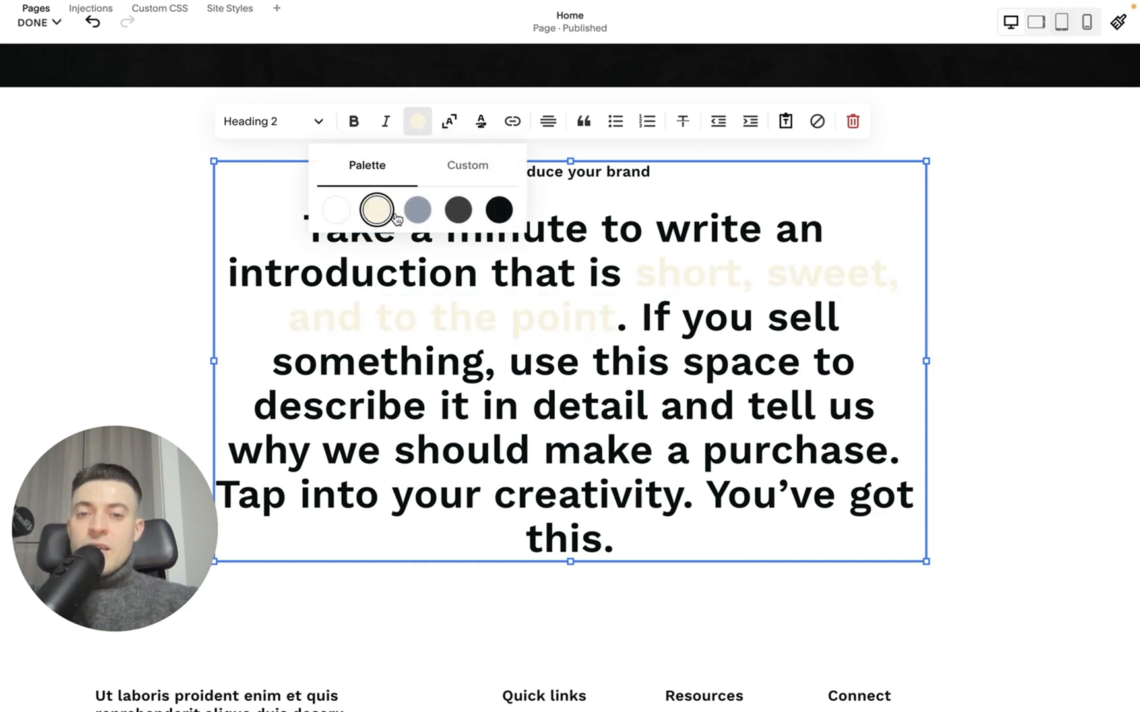
left_click(458, 210)
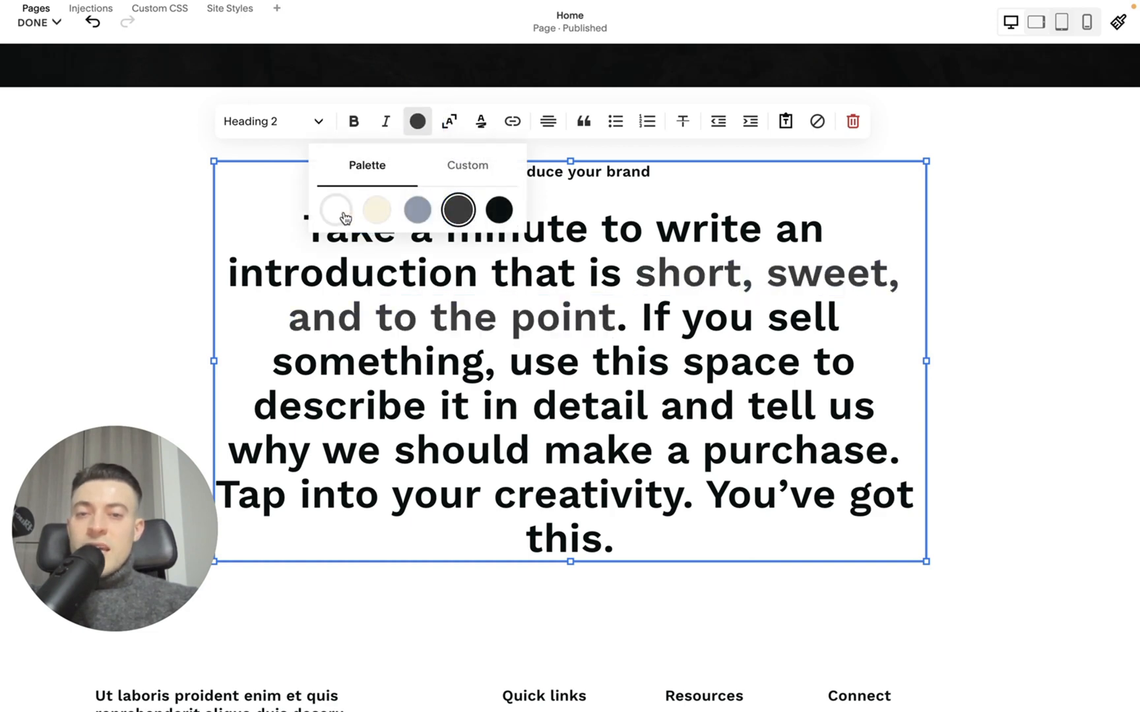
left_click(417, 210)
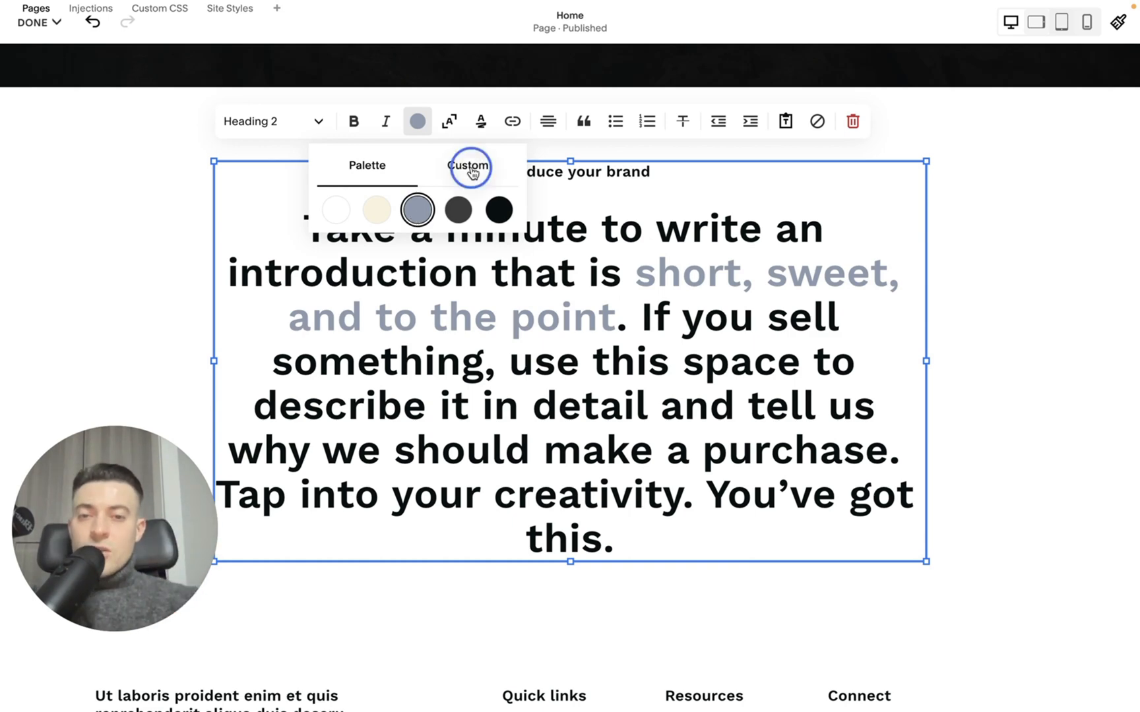
Step: Give the phrase a custom maroon colour by pushing the hue toward red
left_click(467, 166)
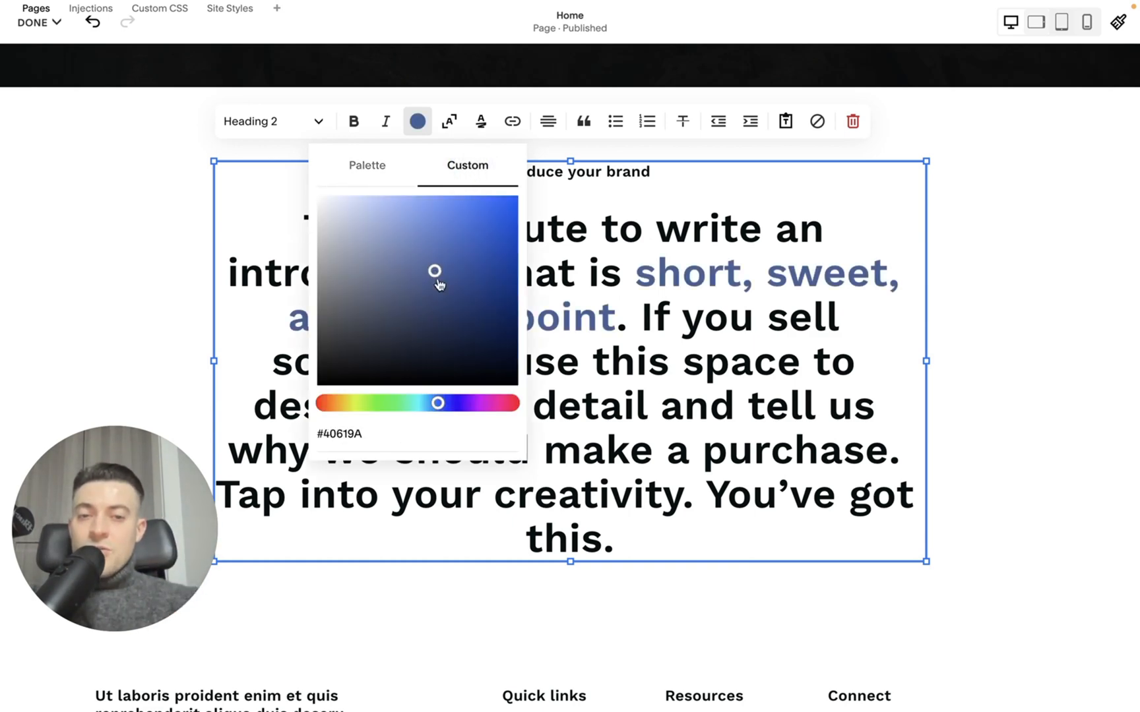
left_click(356, 274)
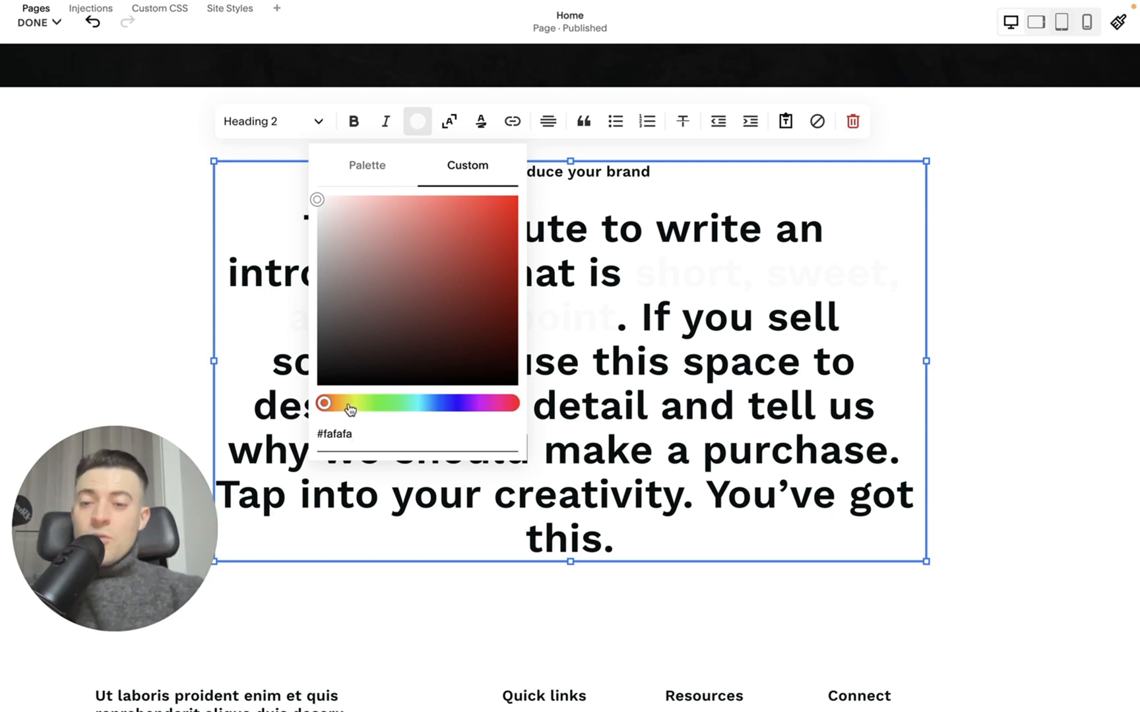
left_click(502, 206)
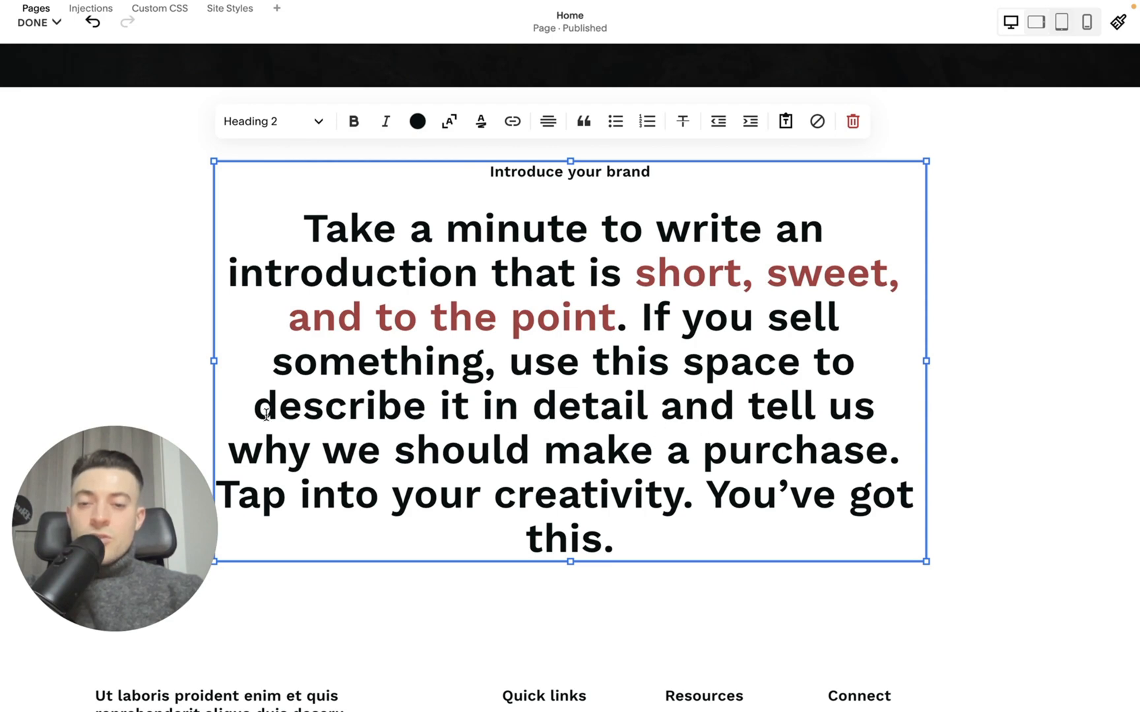
Step: Recolour 'describe it in detail' with a custom yellow hue
left_click(442, 405)
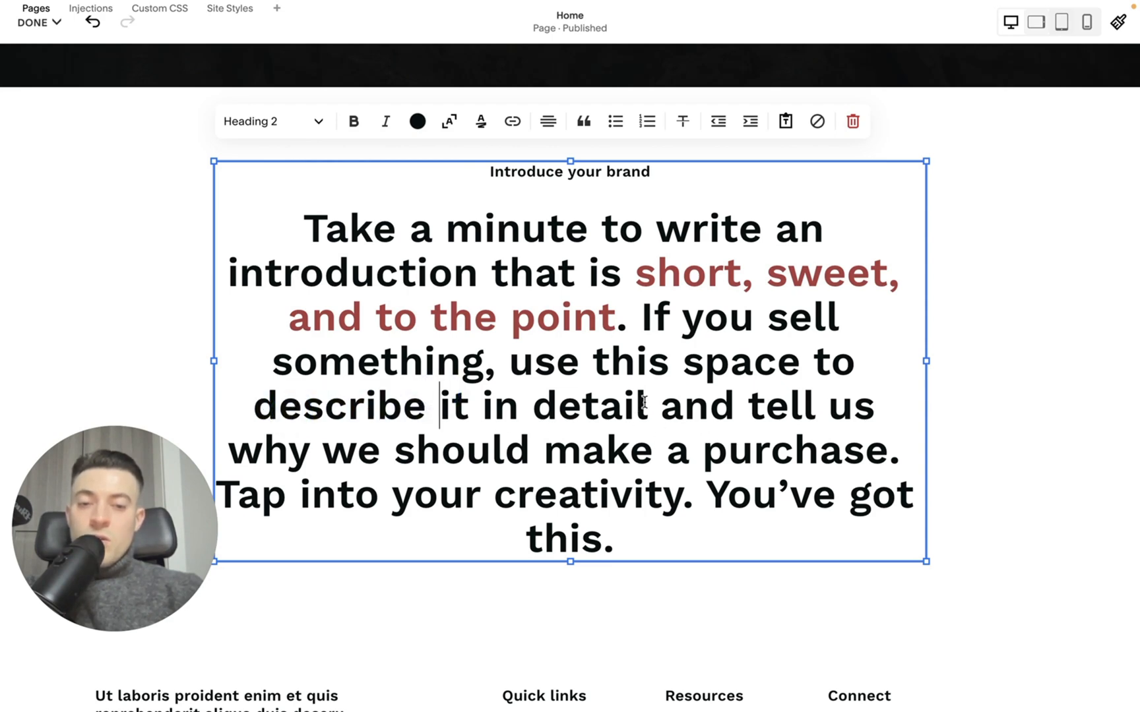
left_click_drag(439, 405, 640, 405)
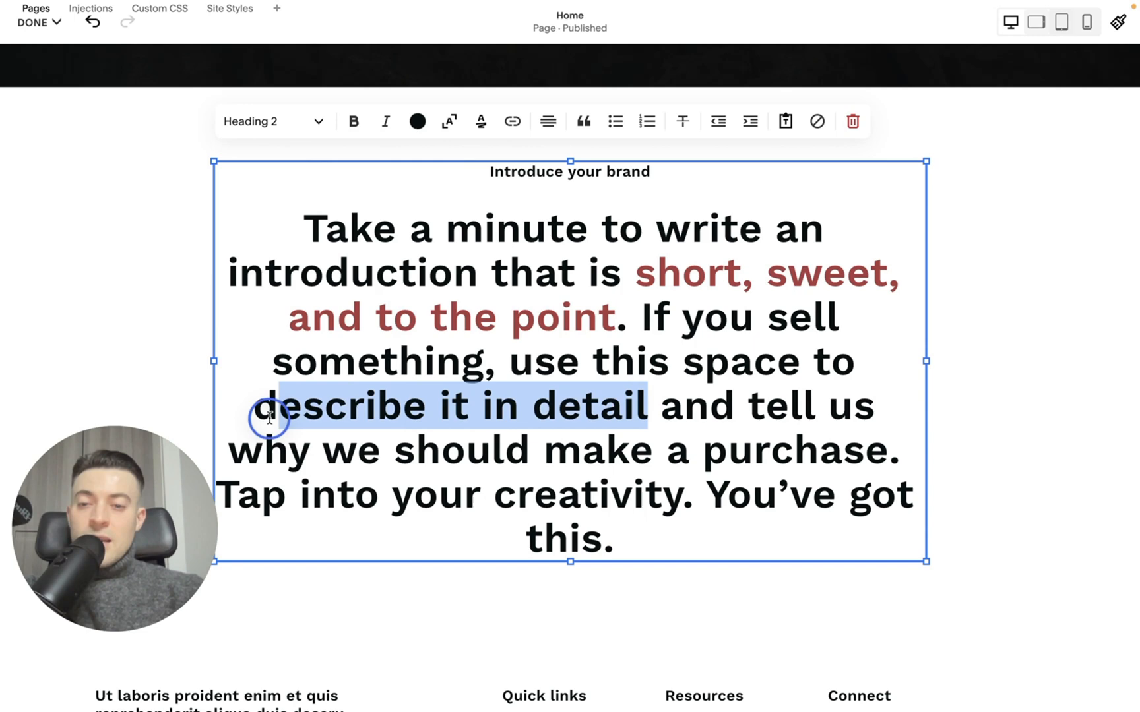
left_click(418, 121)
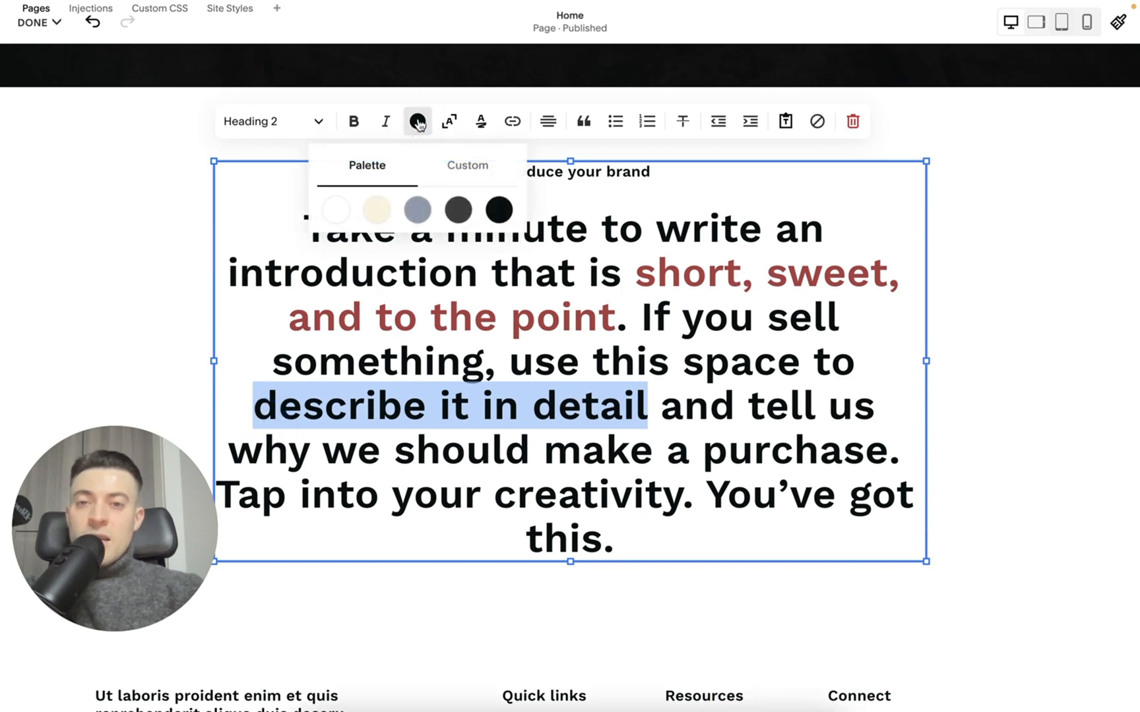
left_click(467, 165)
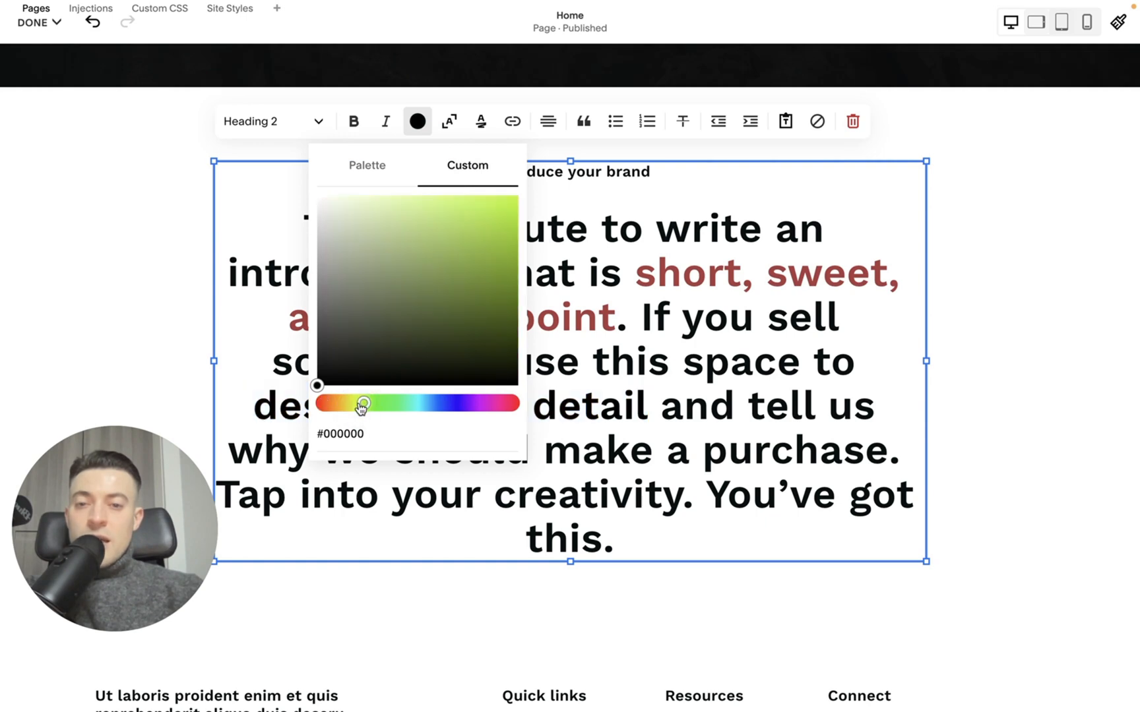
left_click(488, 204)
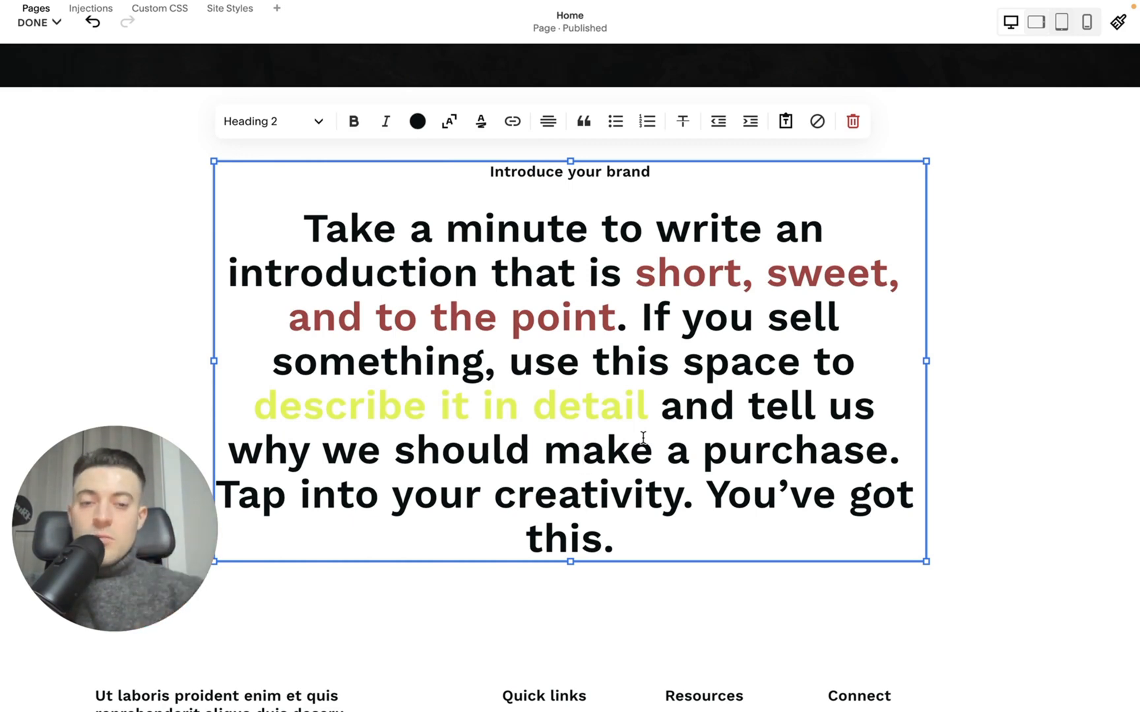
left_click(583, 450)
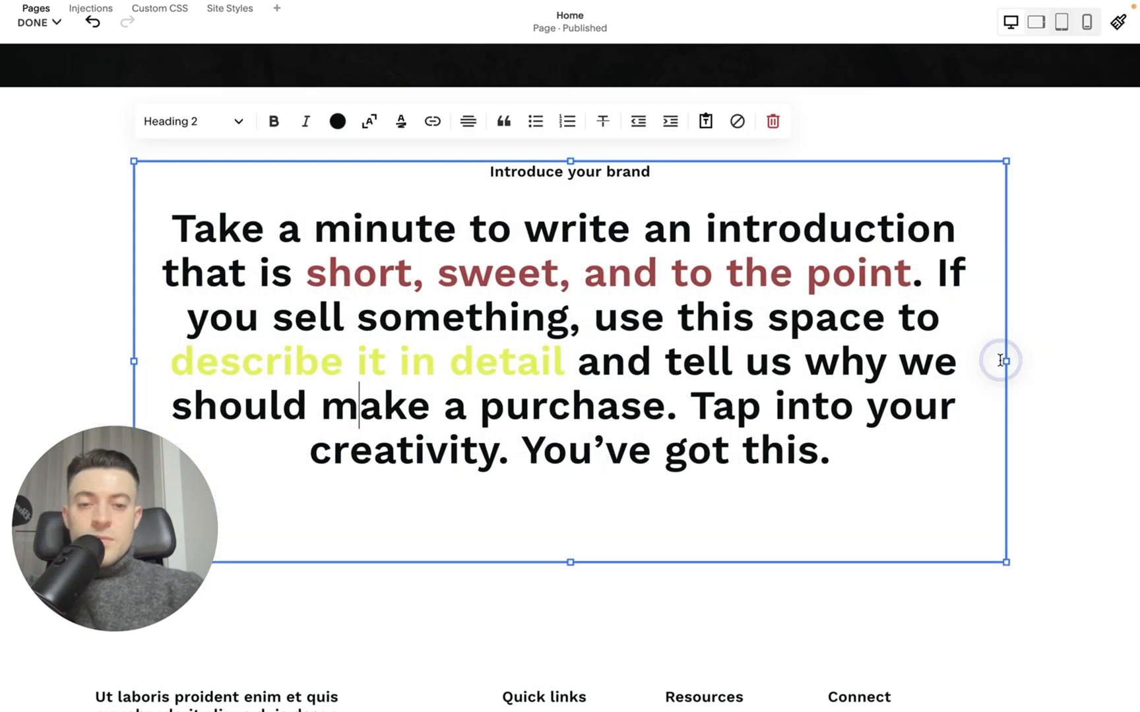
Step: Put 'You've got this.' on its own line and colour 'got this' light blue
left_click(520, 450)
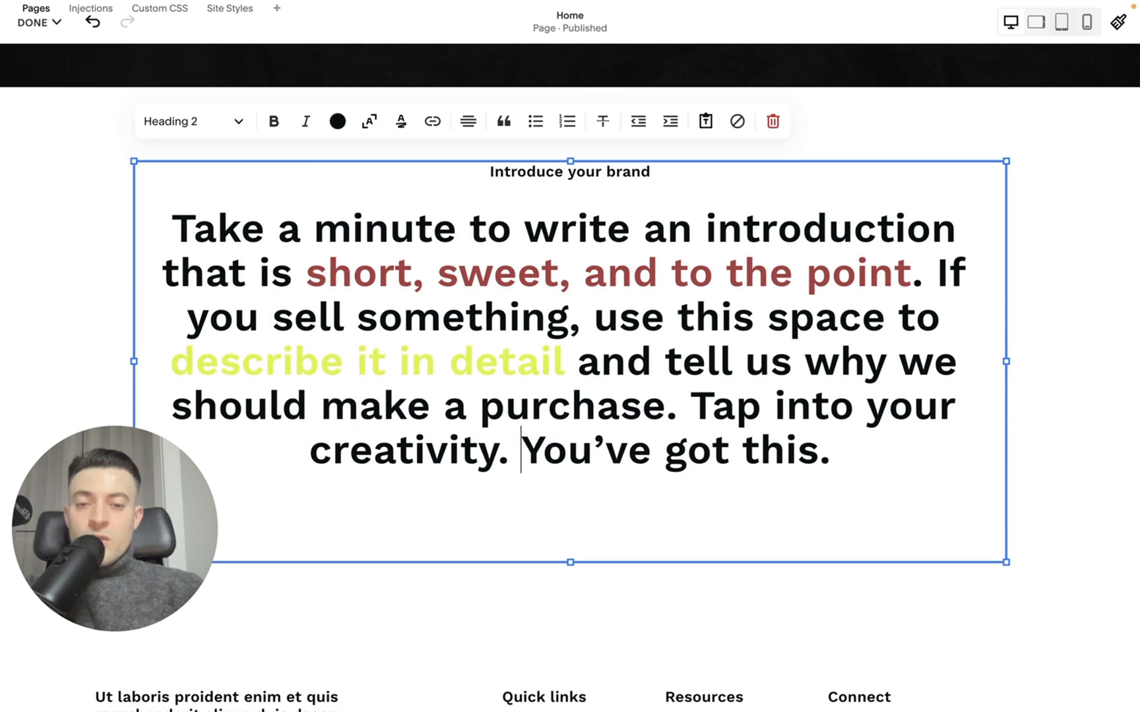
key("enter")
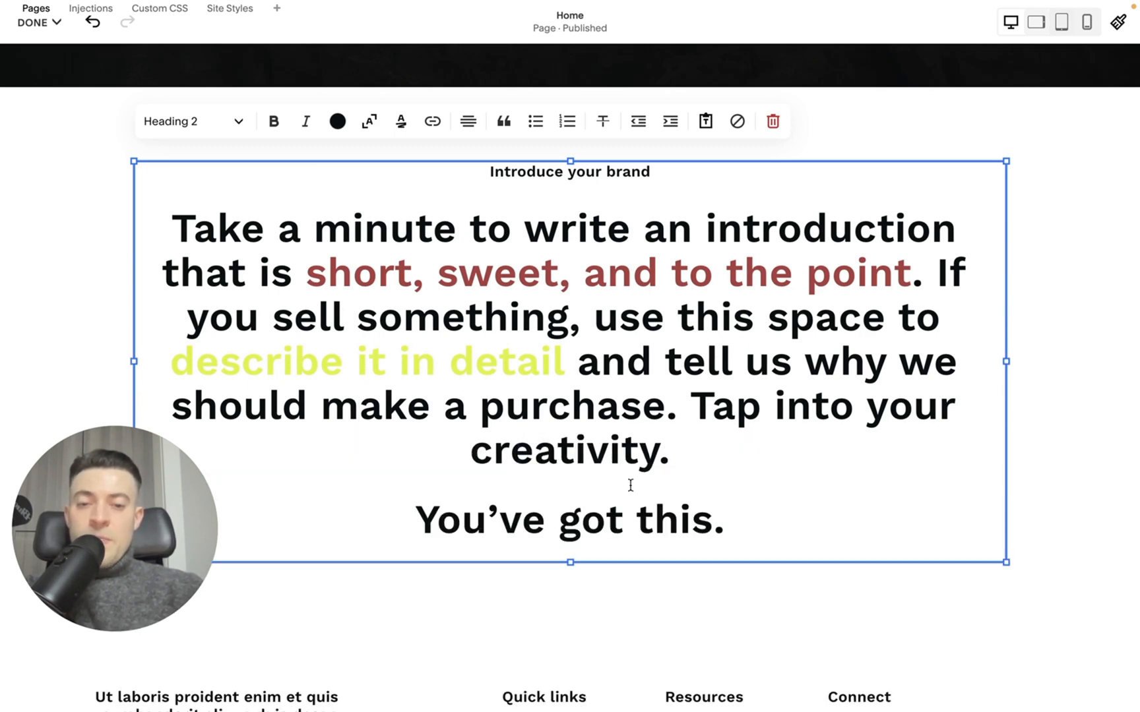
left_click(563, 520)
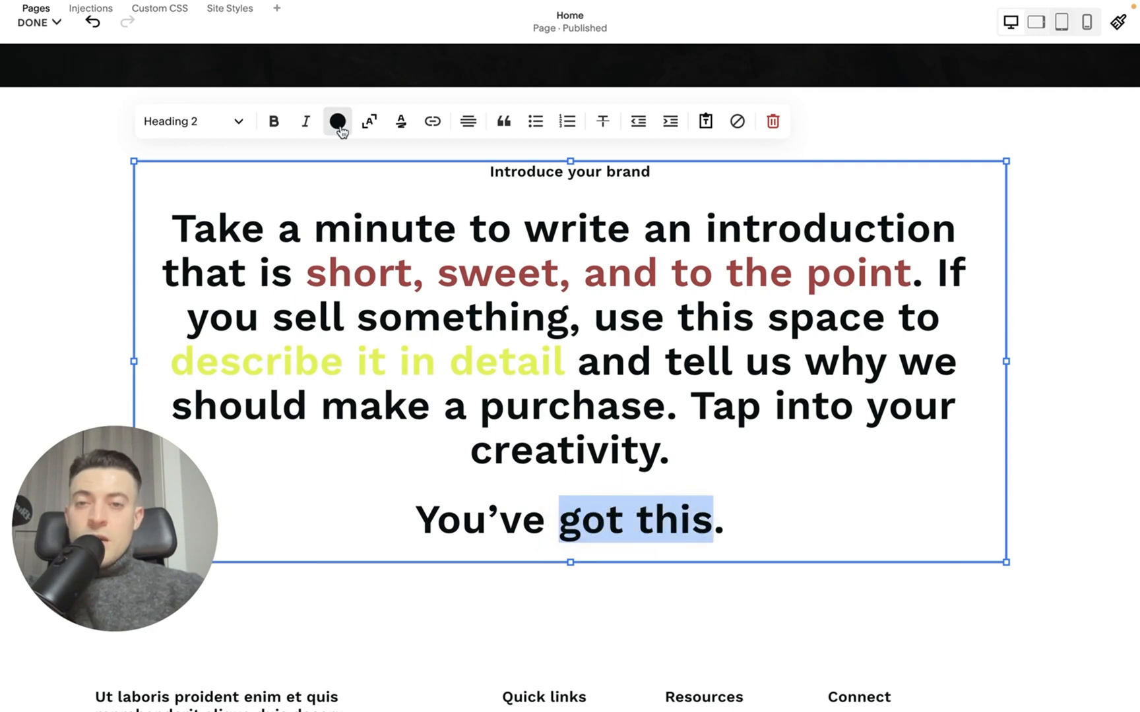
left_click(336, 121)
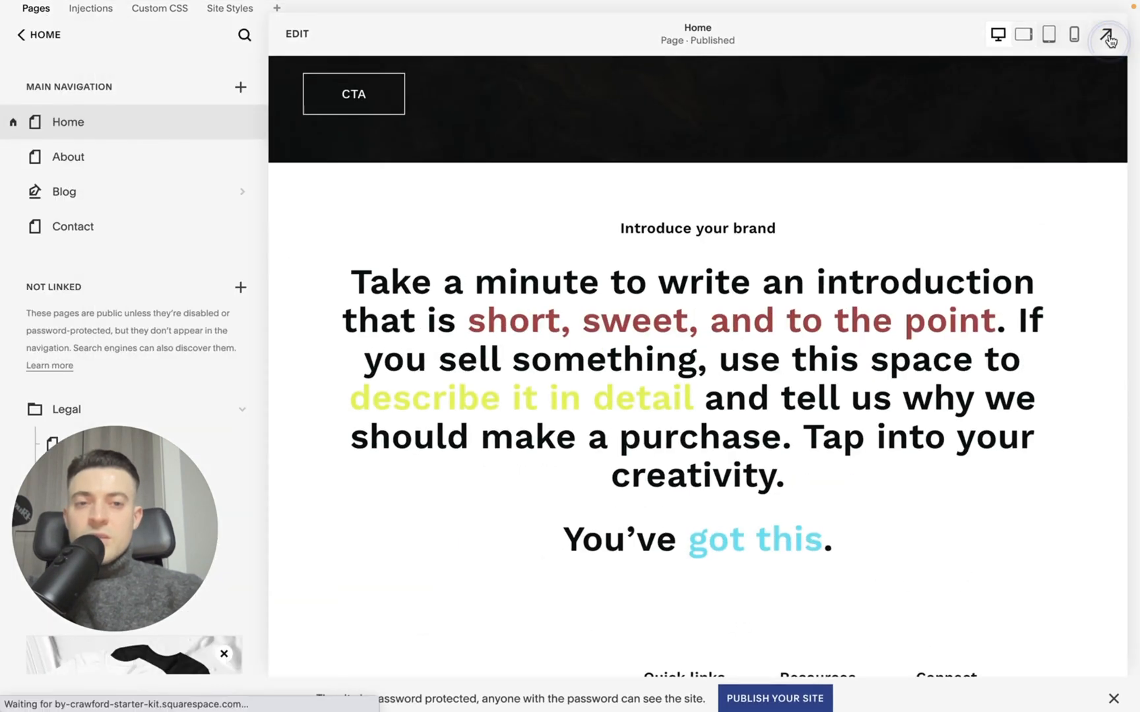
Step: Preview the live page full-screen showing the maroon, yellow and blue intro phrases
left_click(1108, 39)
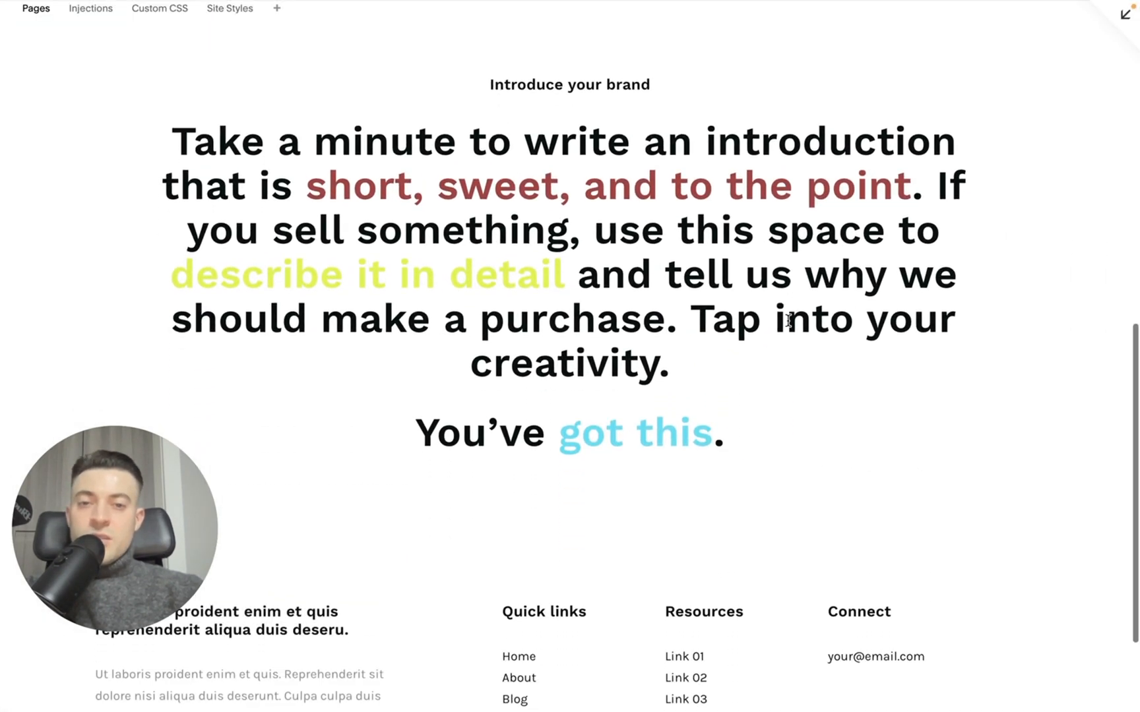
left_click_drag(305, 186, 494, 186)
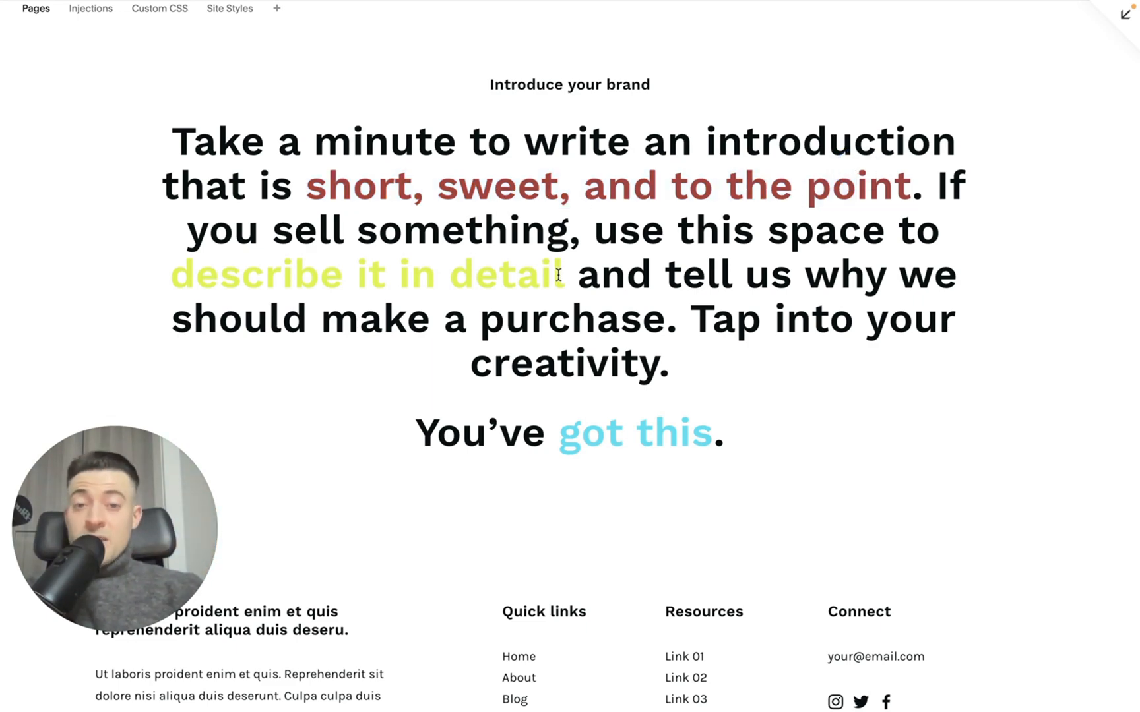
mouse_move(679, 417)
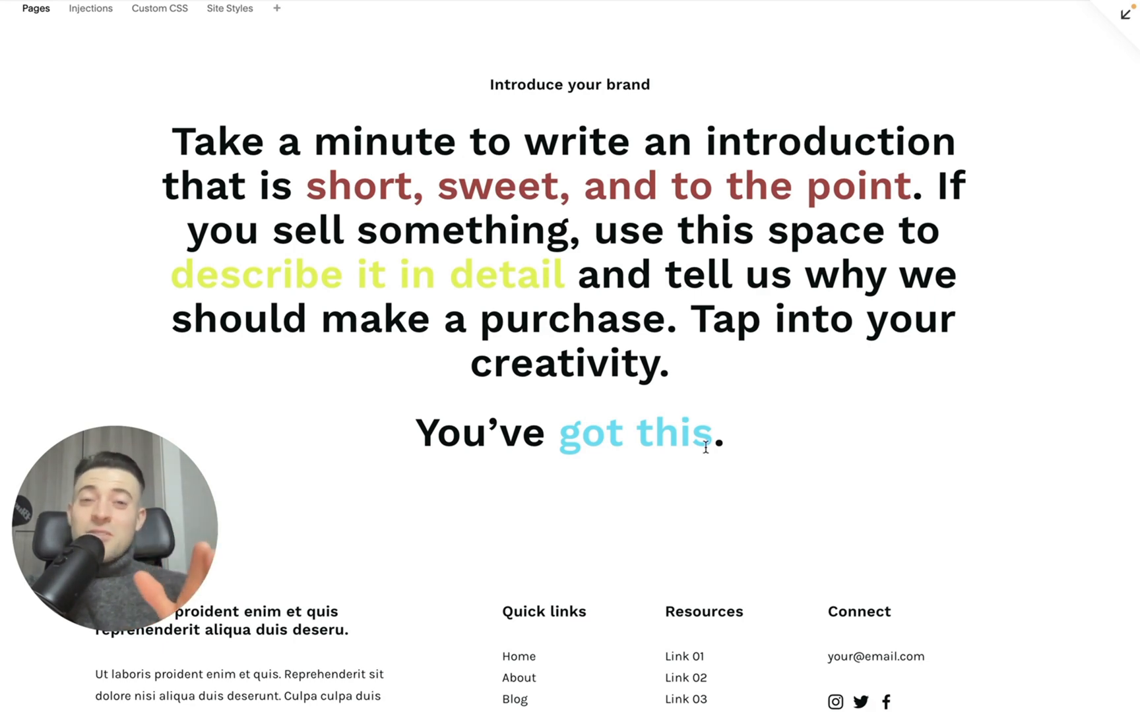
mouse_move(765, 451)
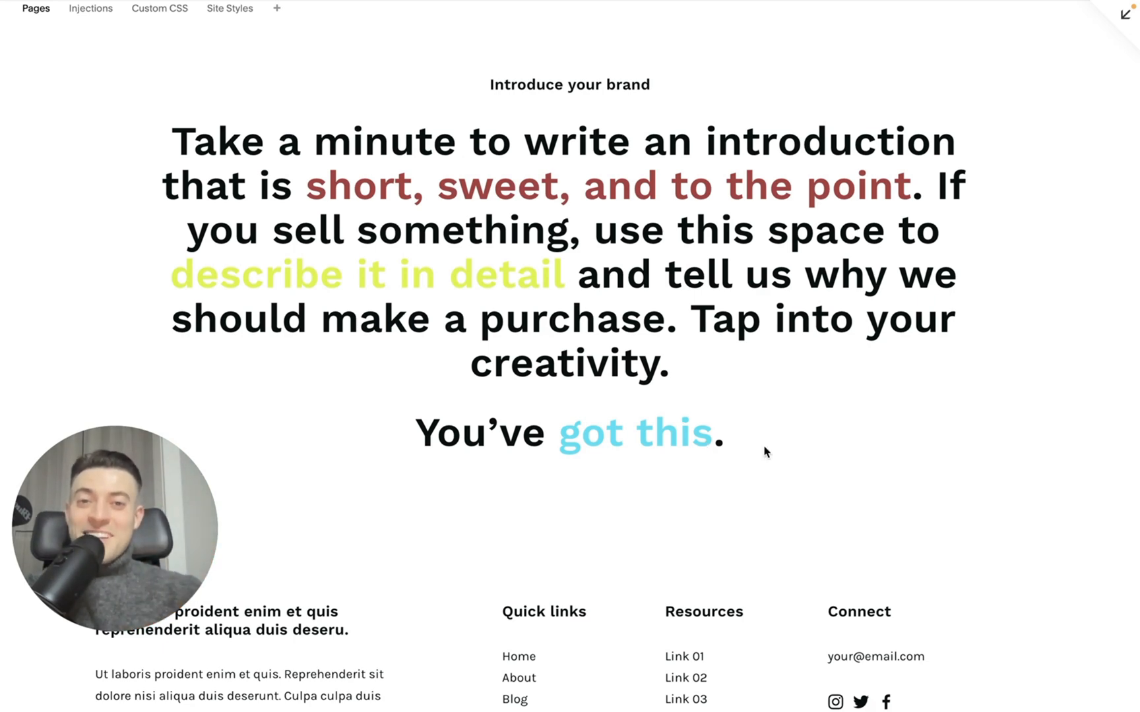